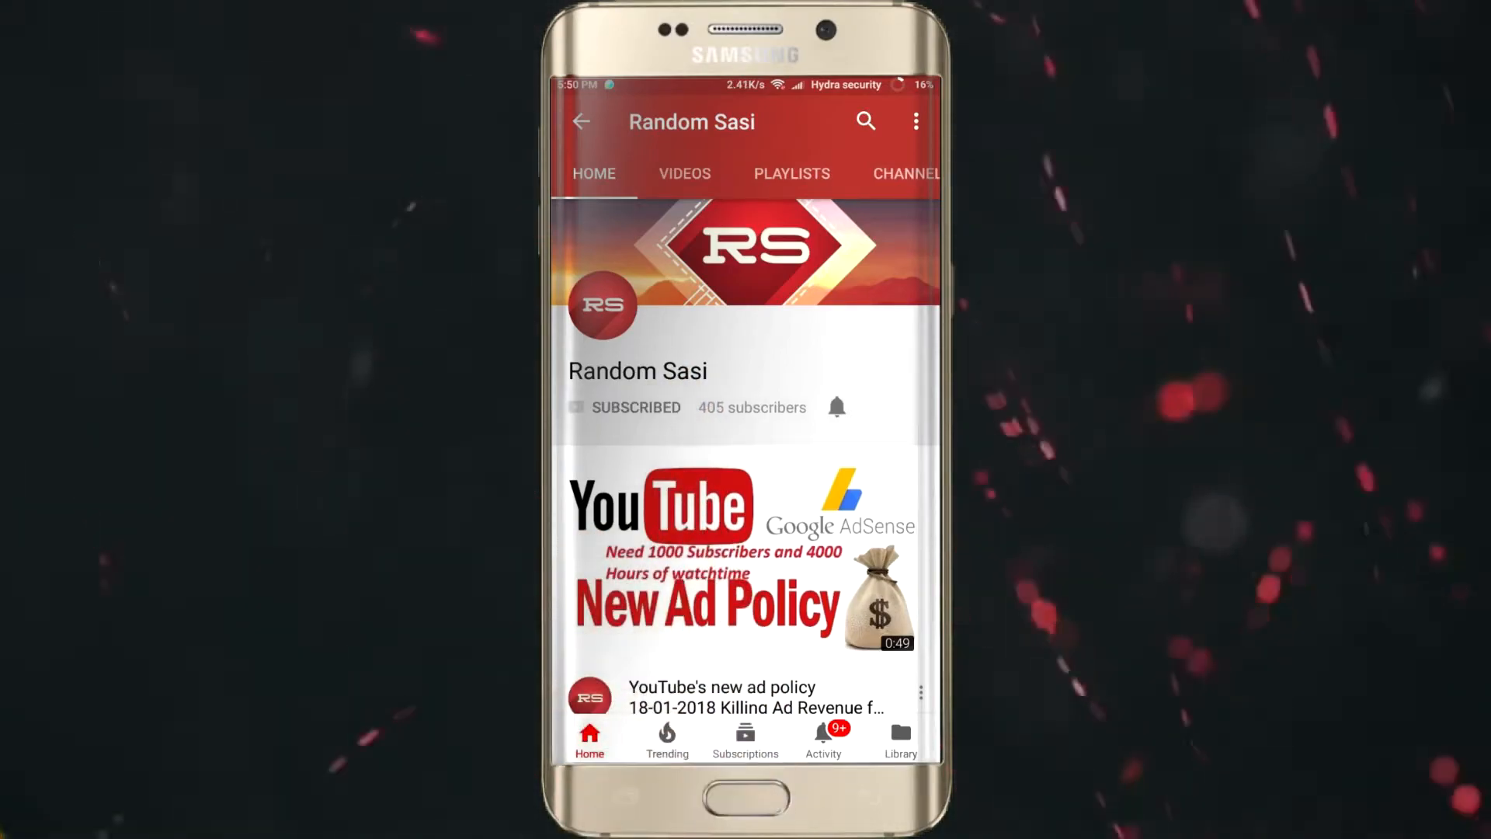
pyautogui.click(836, 405)
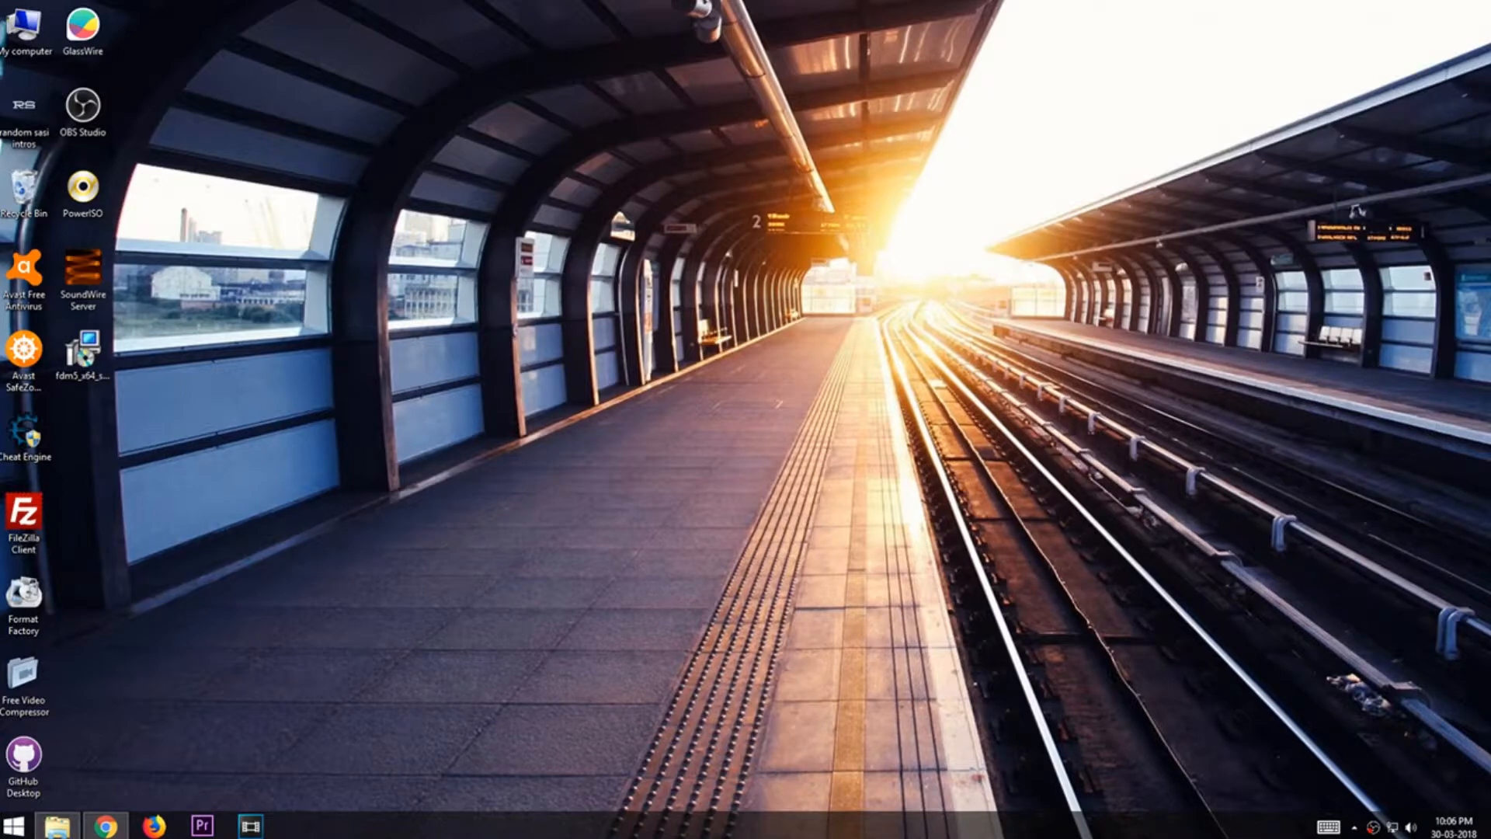
pyautogui.moveTo(1430, 655)
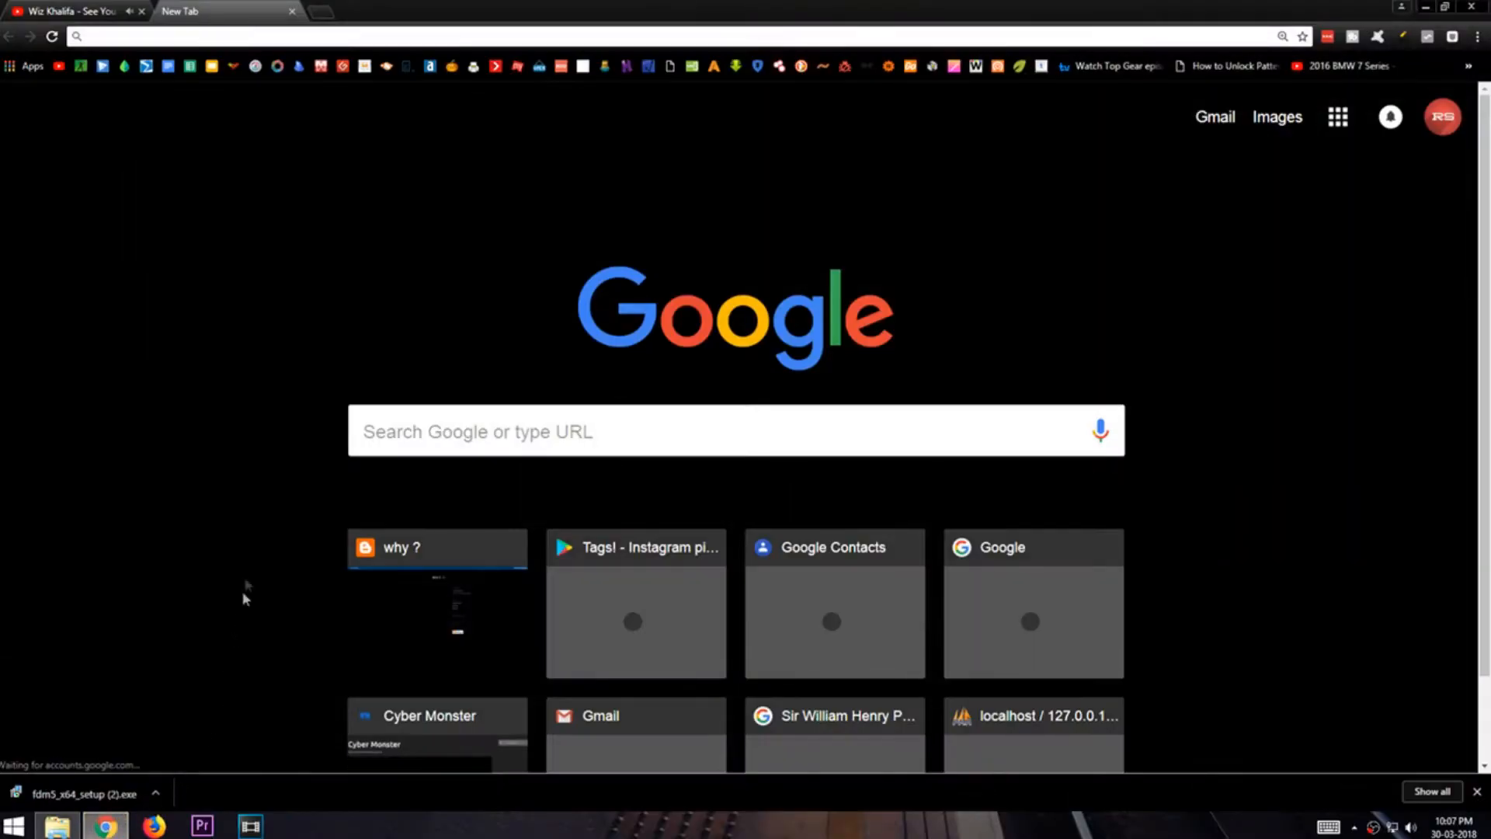
pyautogui.click(189, 36)
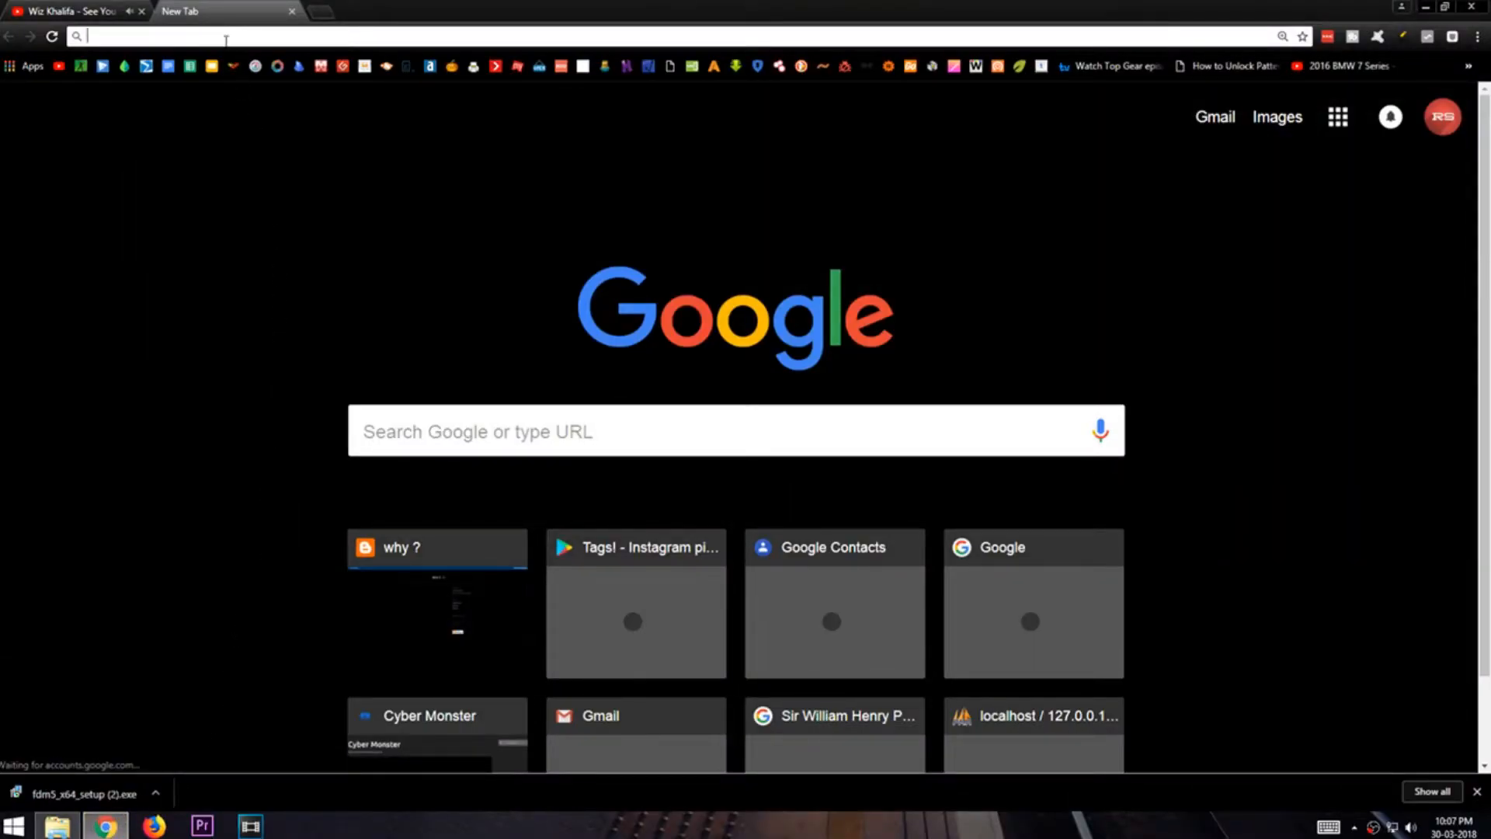
pyautogui.write('https://www.freedownloadmanager.org/')
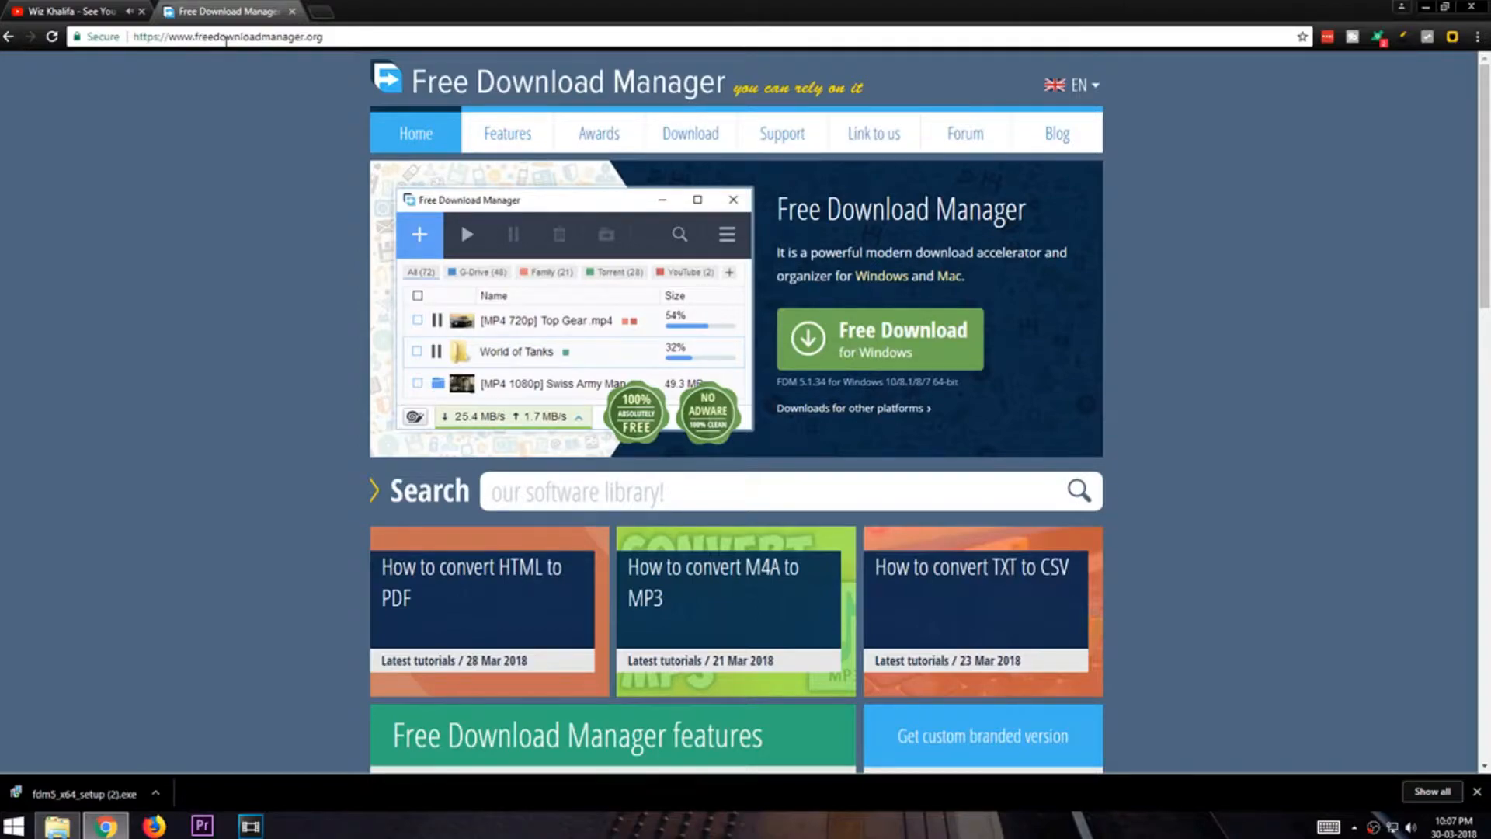
pyautogui.click(876, 338)
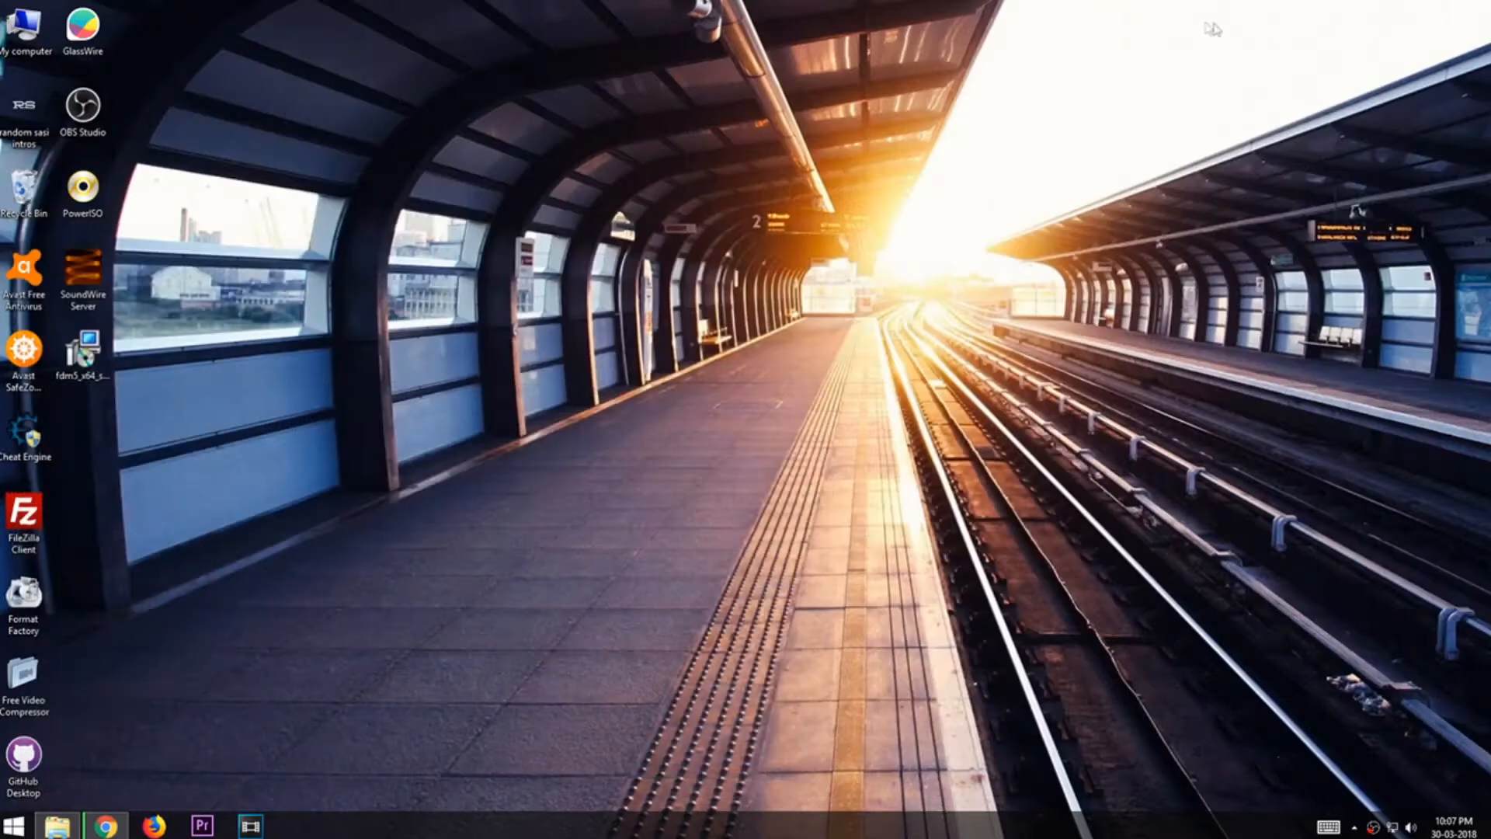
# Run the fdm5 installer through its pages with default tasks and finish with launch enabled
pyautogui.click(84, 352)
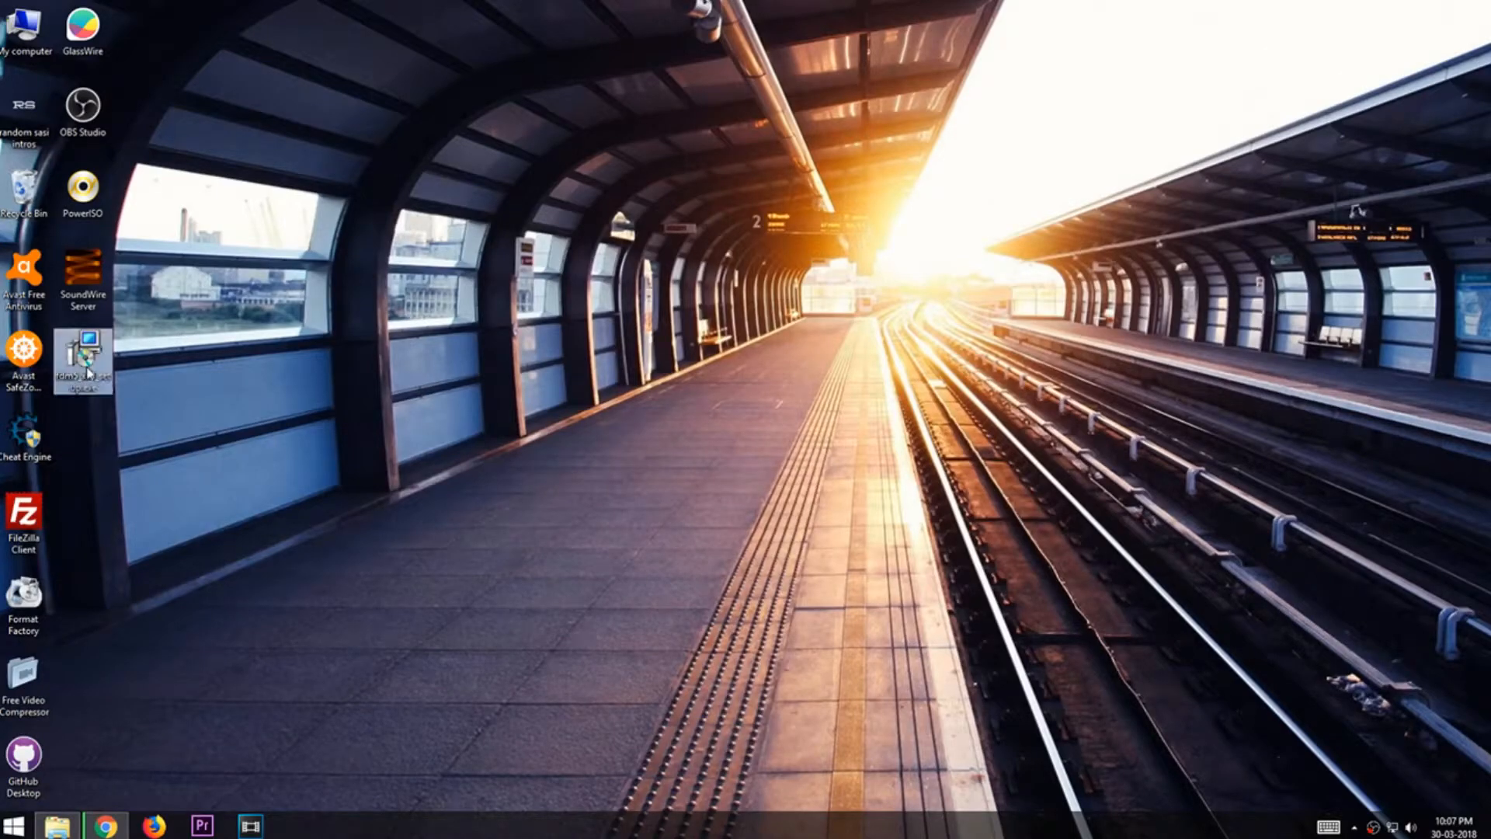
pyautogui.moveTo(86, 357)
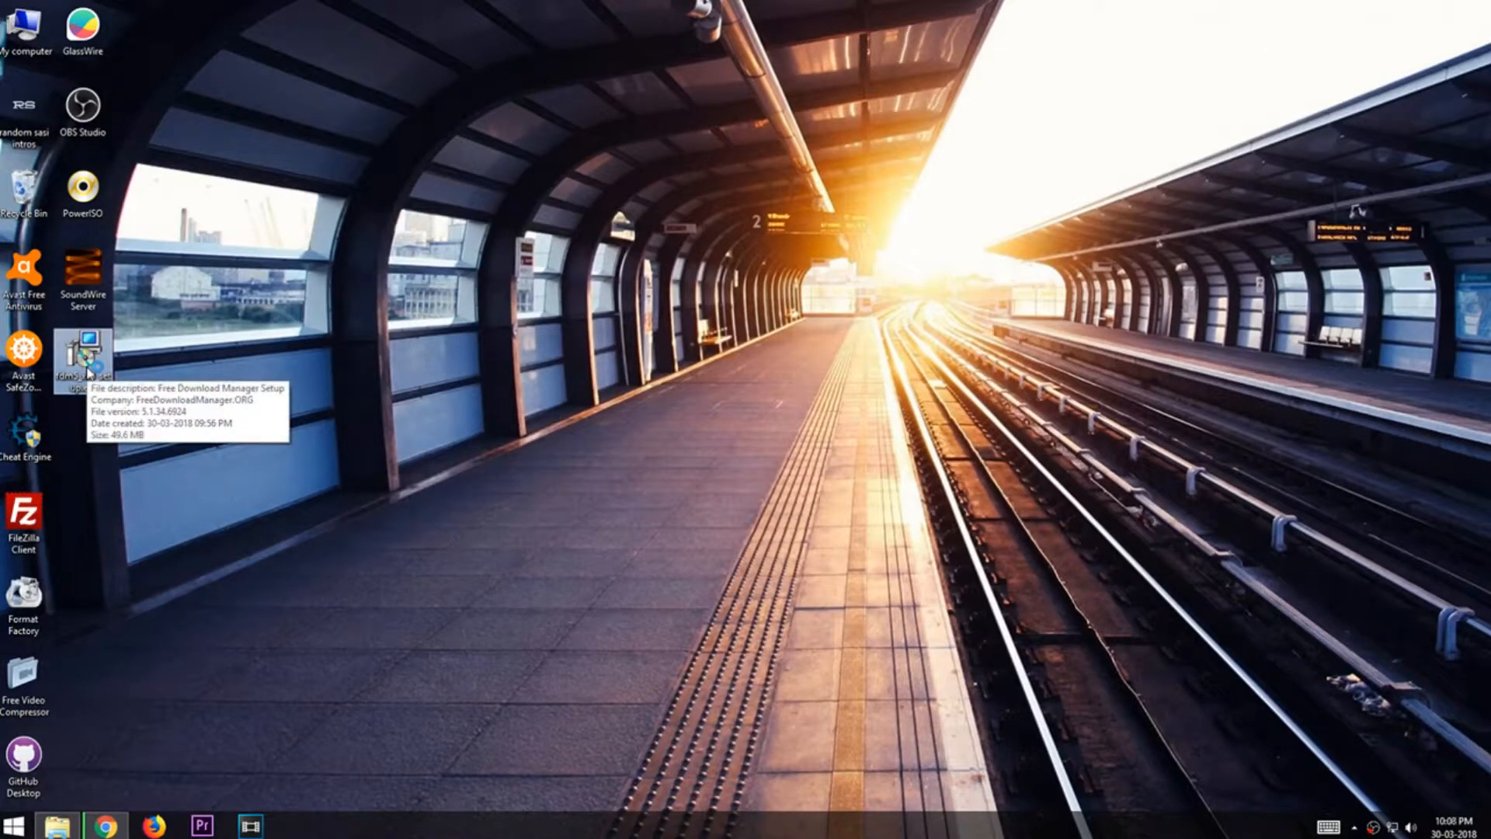
pyautogui.doubleClick(85, 345)
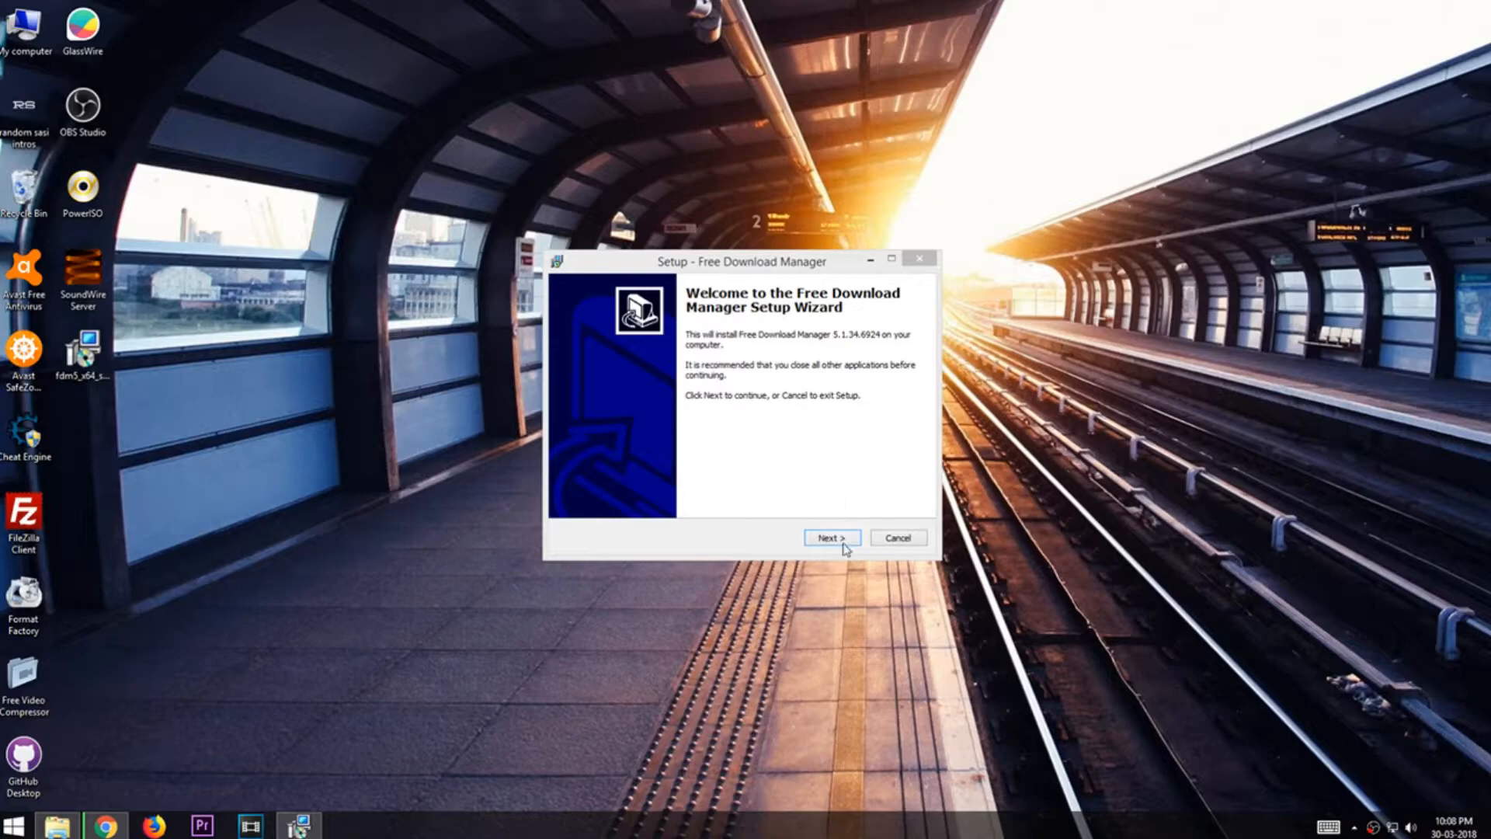
pyautogui.click(829, 537)
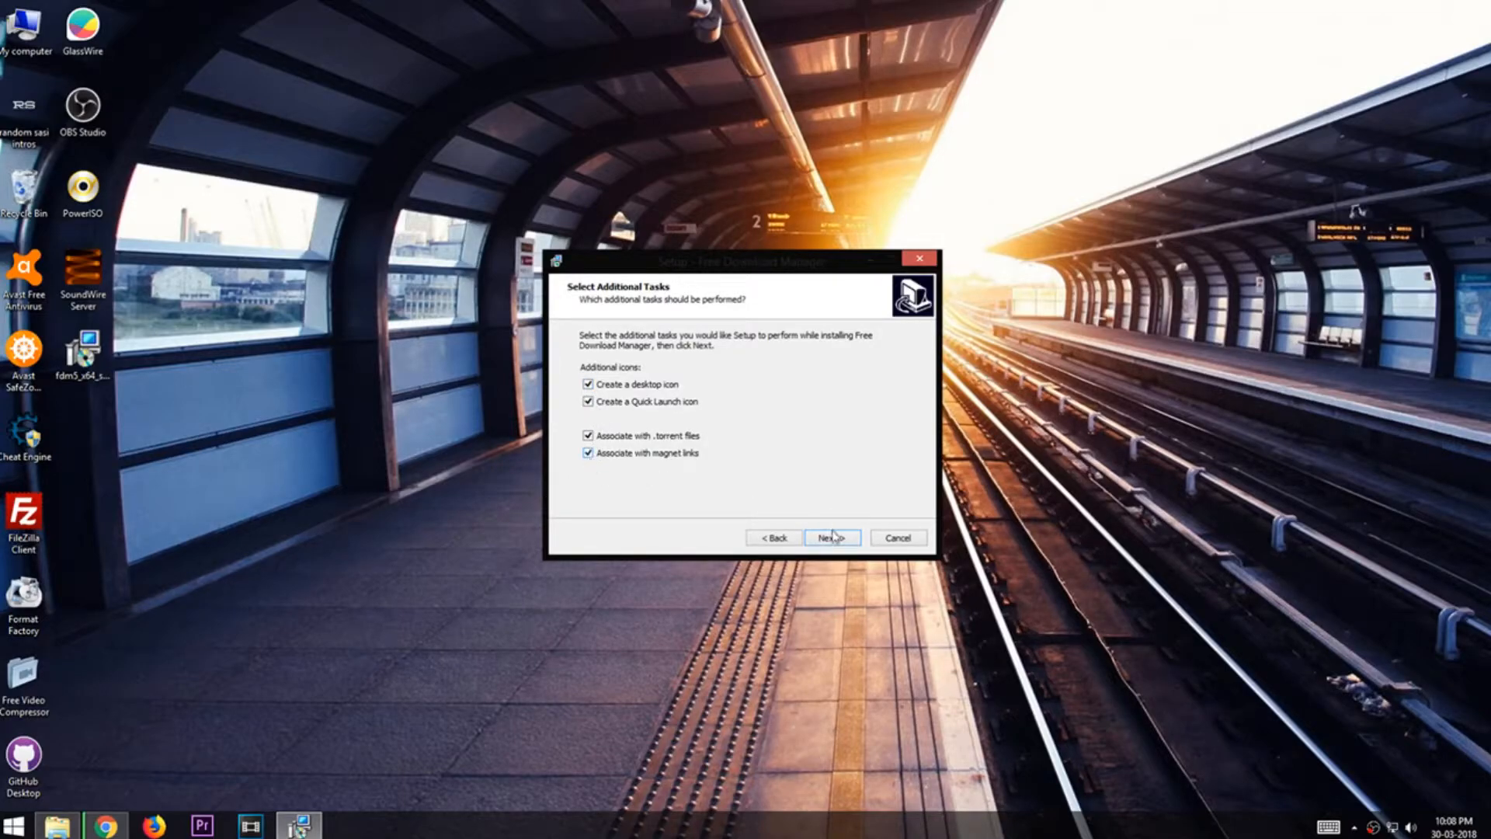
pyautogui.click(831, 538)
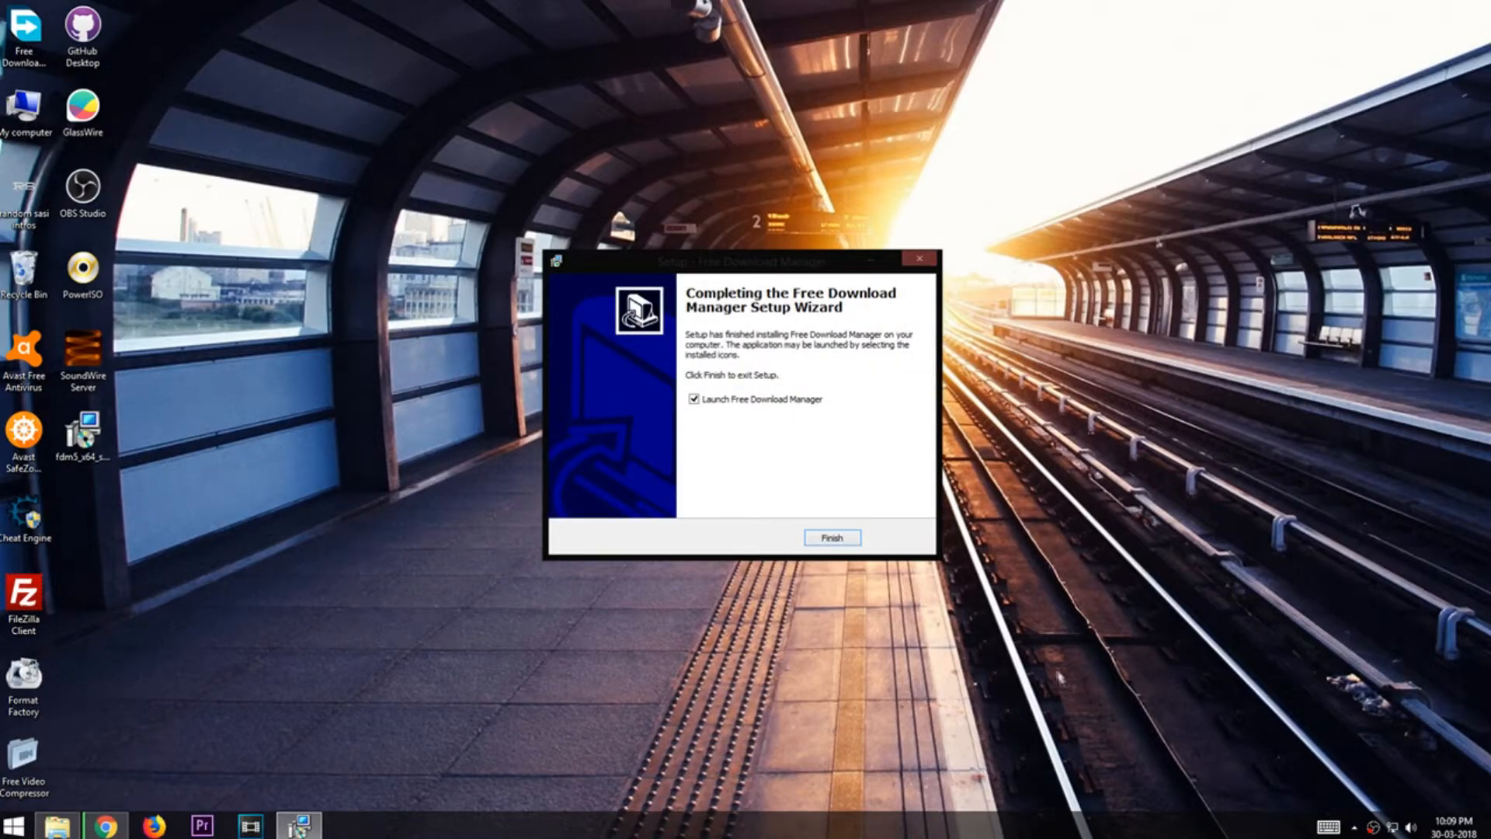
pyautogui.click(830, 537)
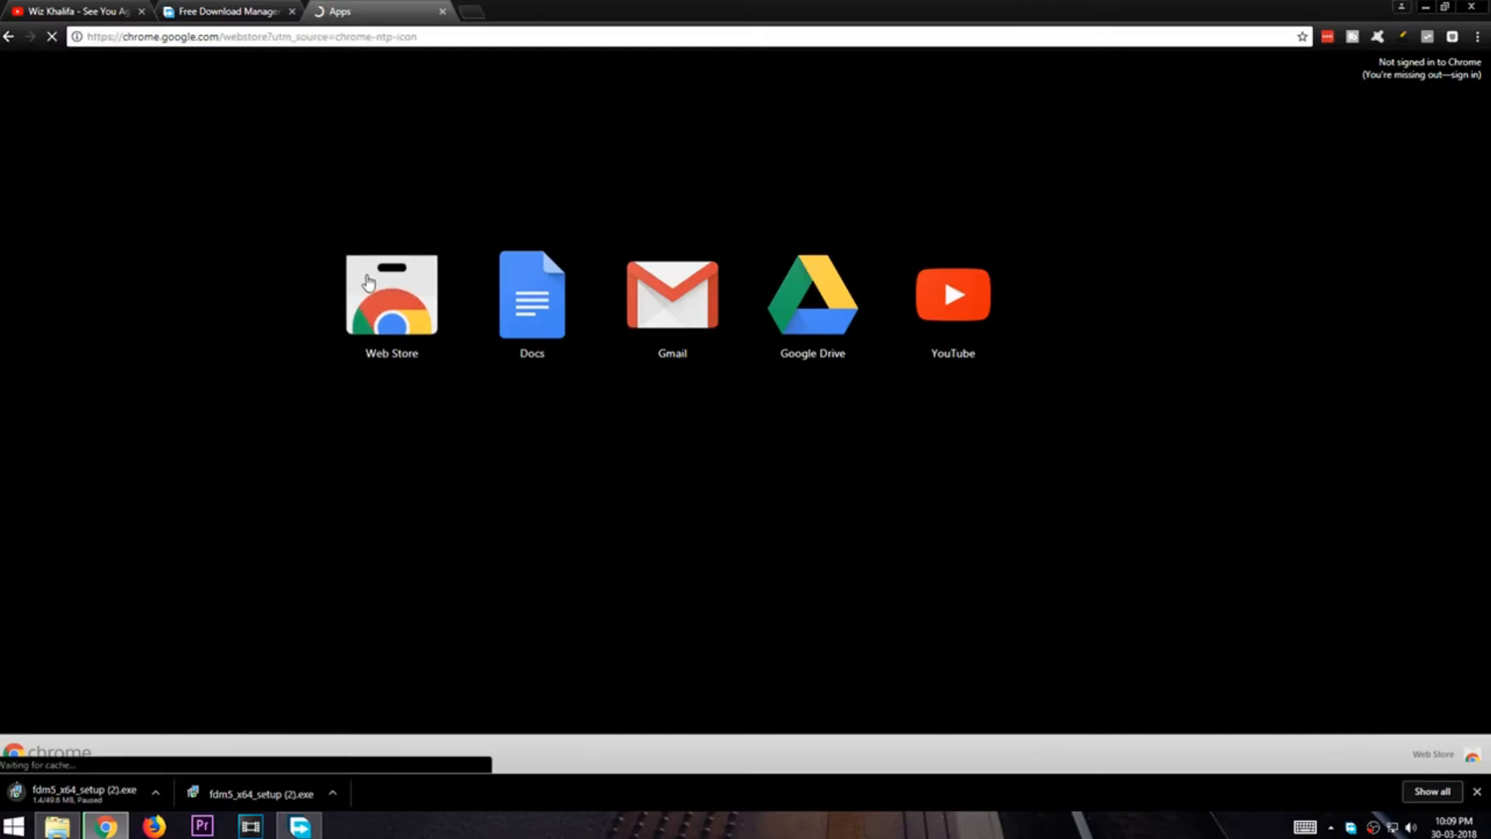
# Search the Web Store for fdm and add the Free Download Manager Chrome extension
pyautogui.click(392, 293)
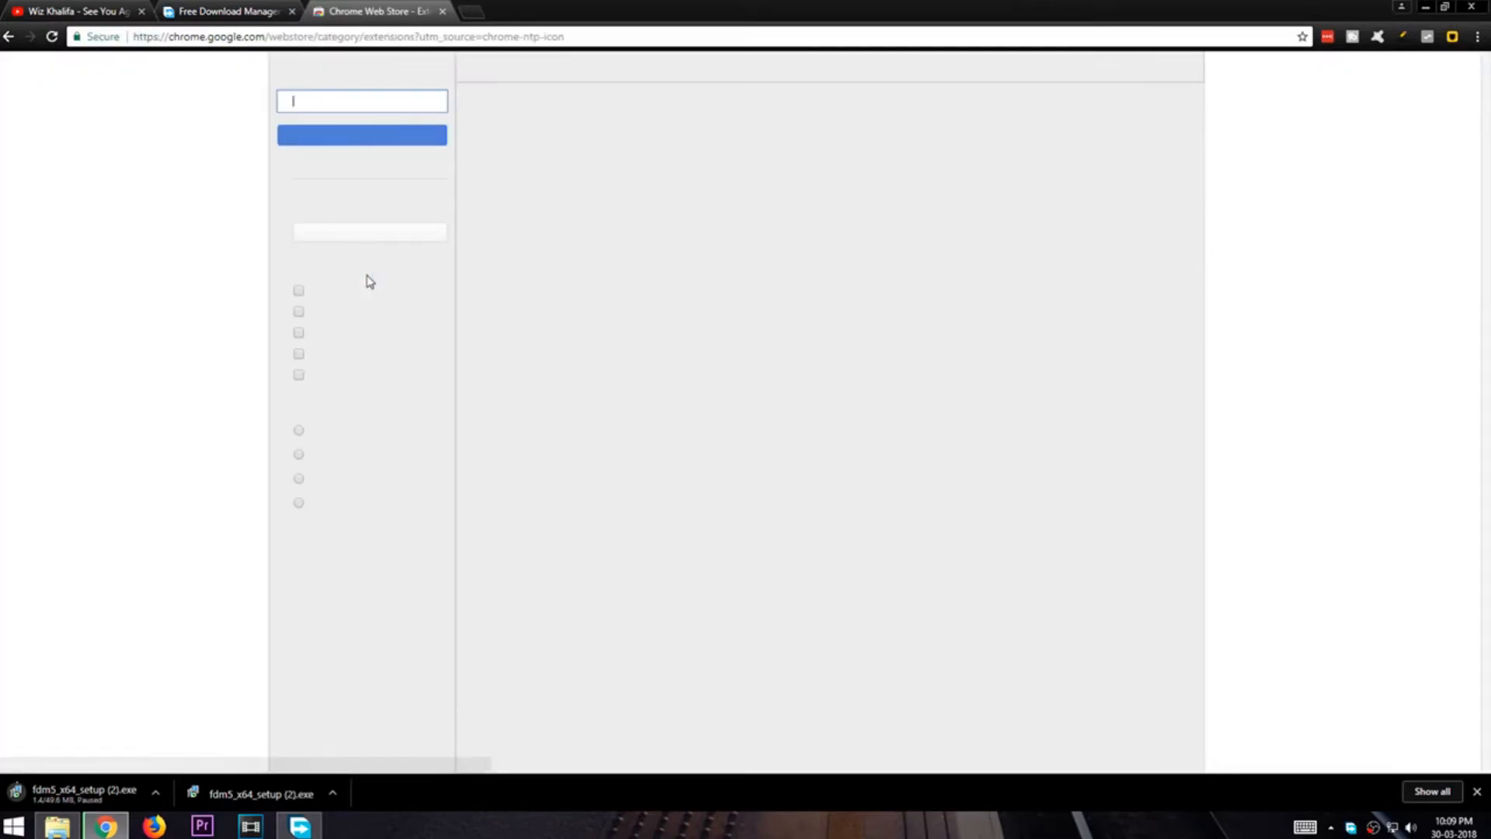
pyautogui.write('fdm')
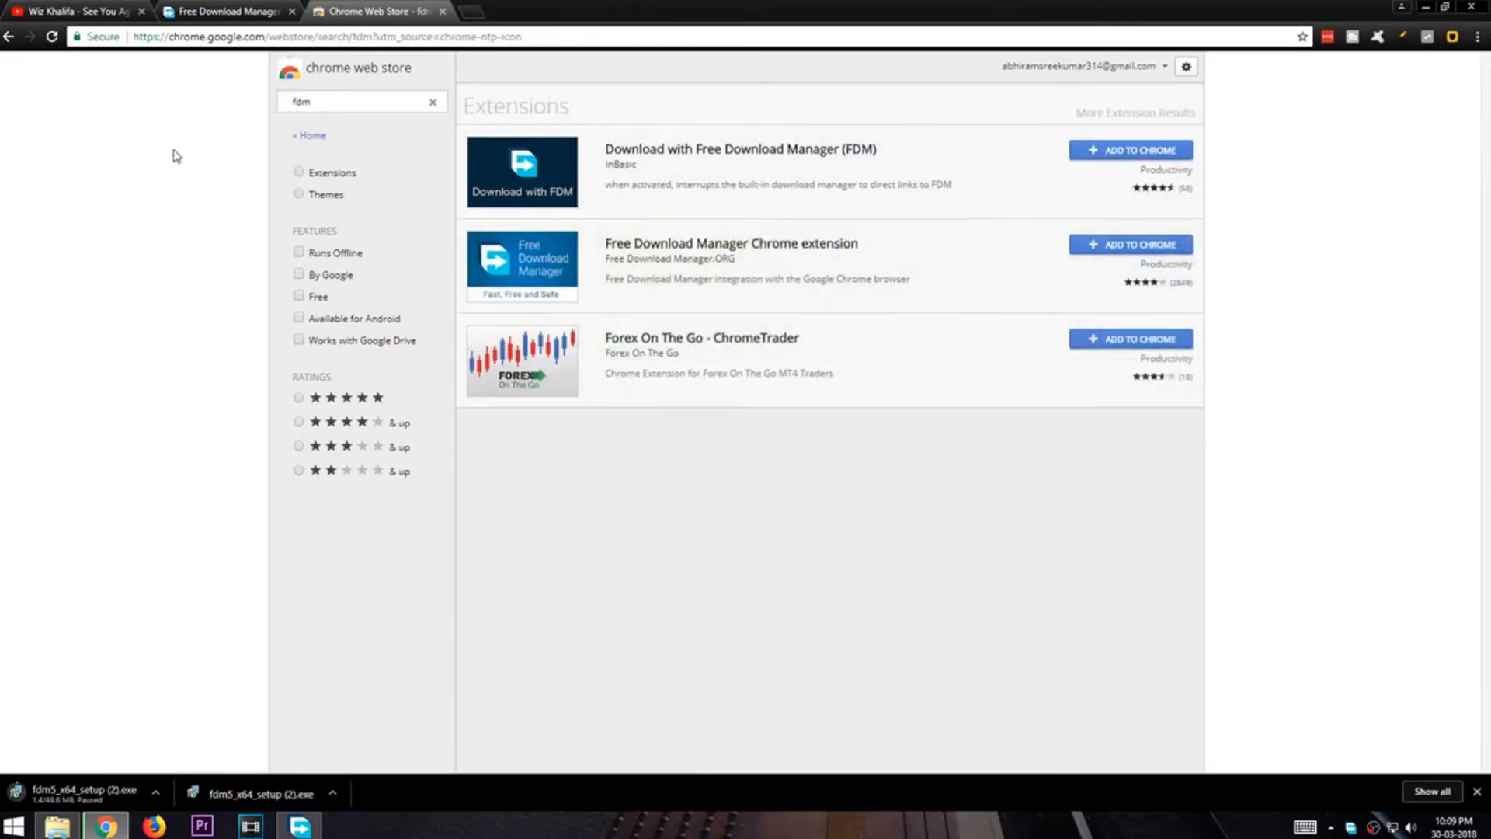
pyautogui.moveTo(269, 201)
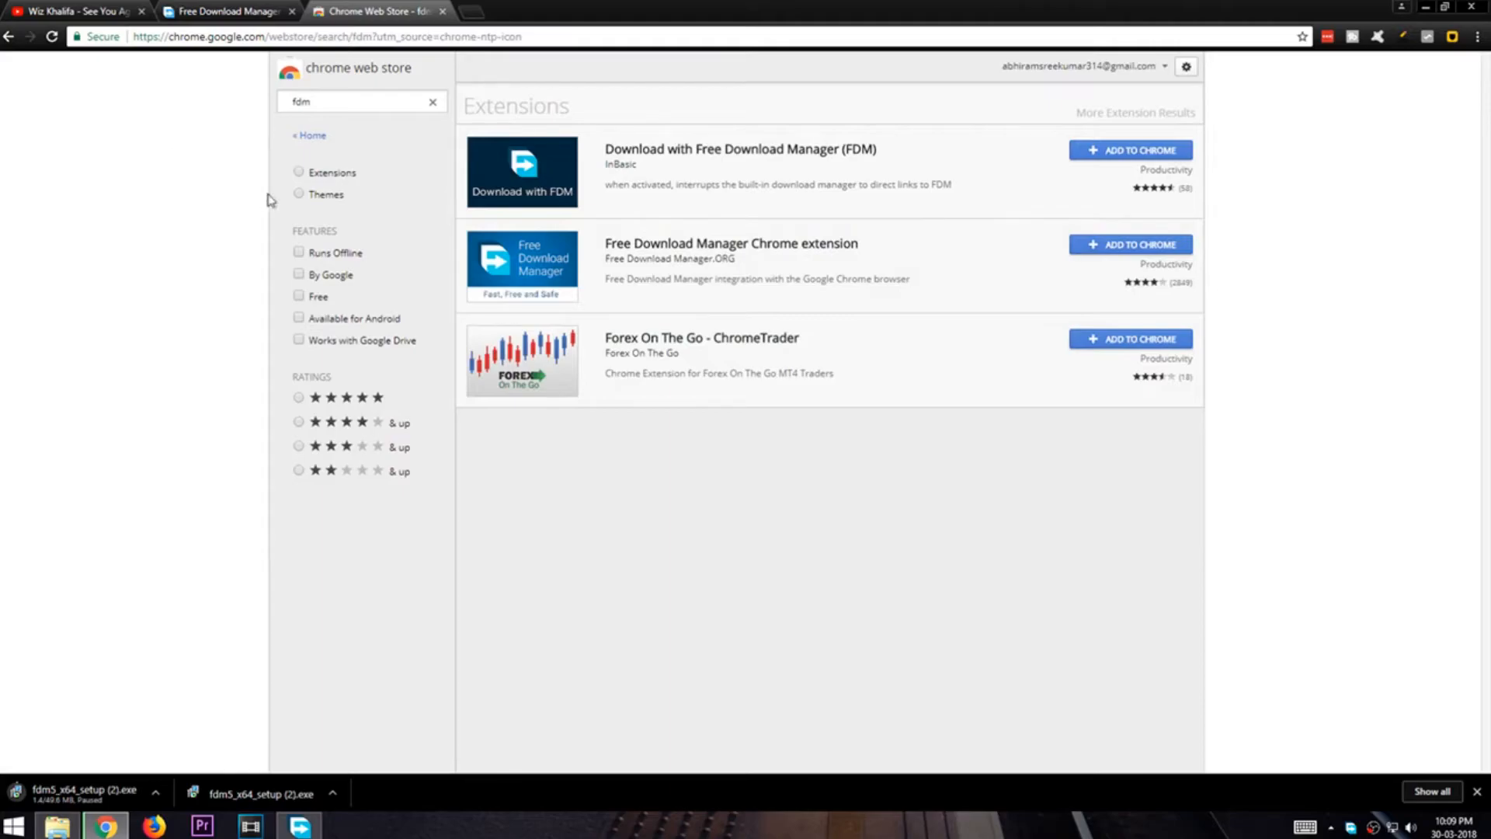
pyautogui.moveTo(1129, 244)
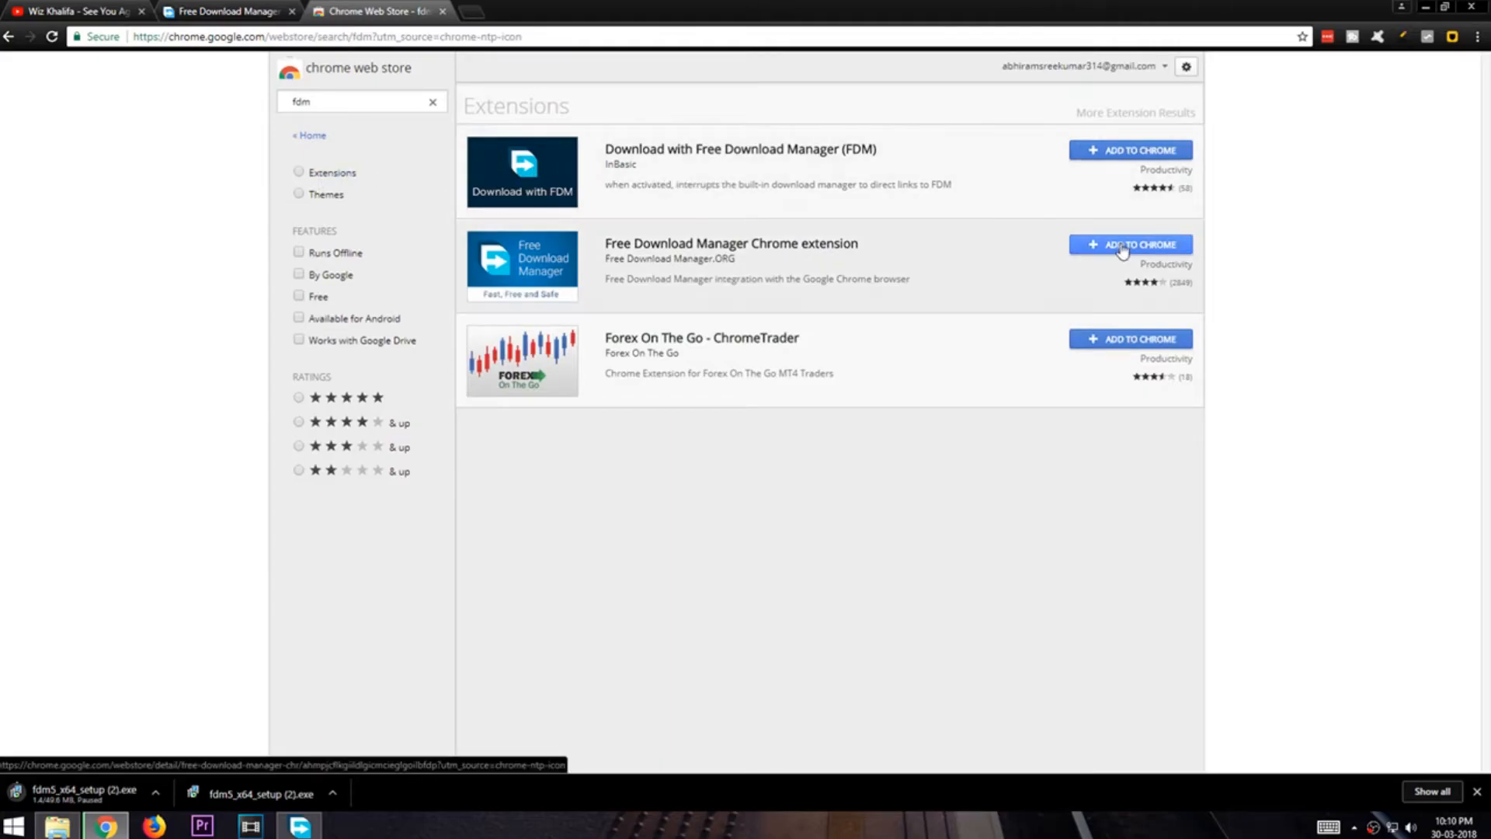
pyautogui.click(1129, 244)
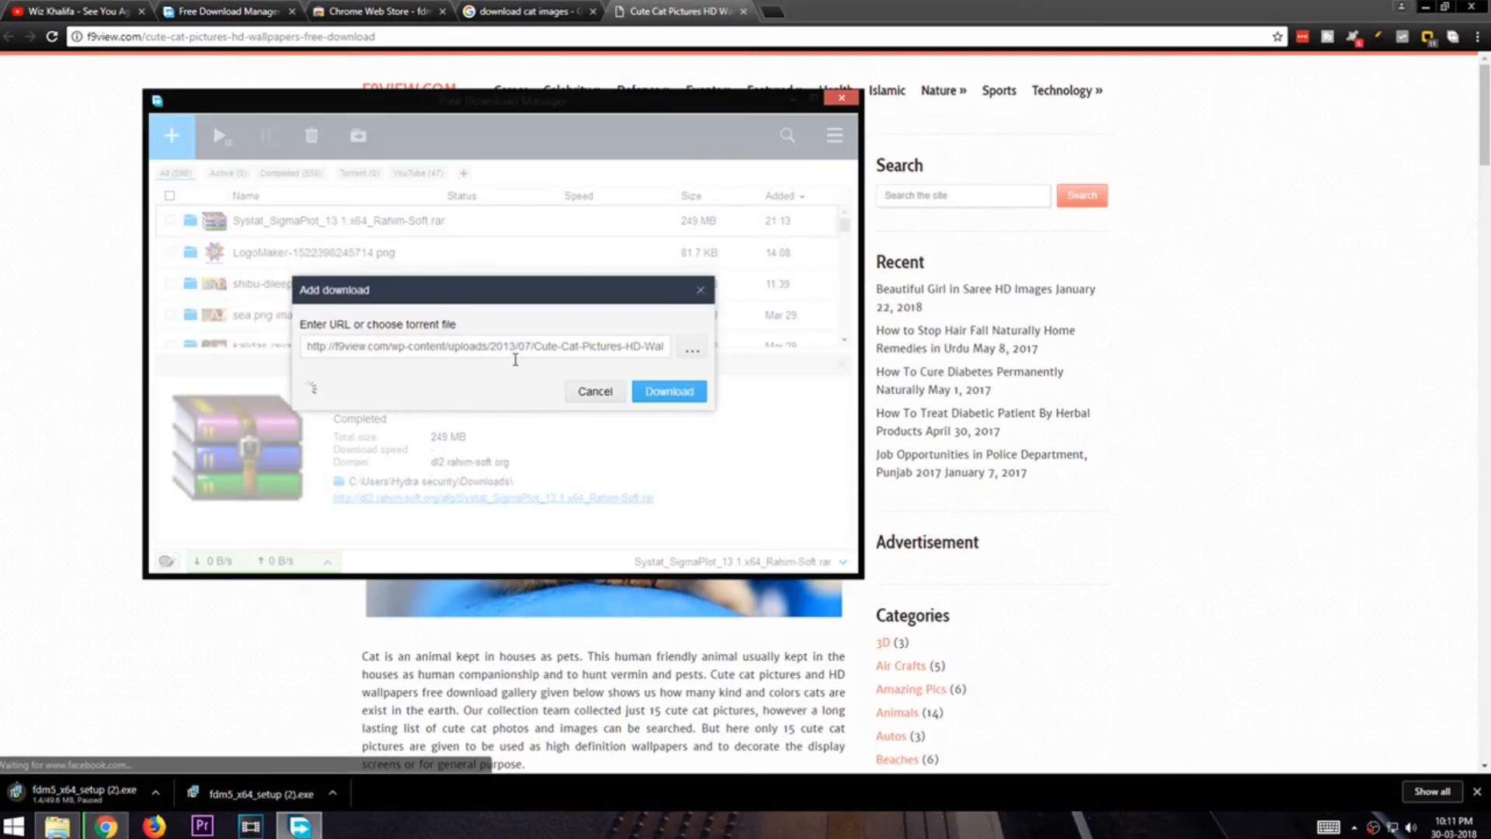
# Confirm the Add download dialog so the Cute-Cat-Pictures HD wallpaper begins downloading
pyautogui.click(668, 392)
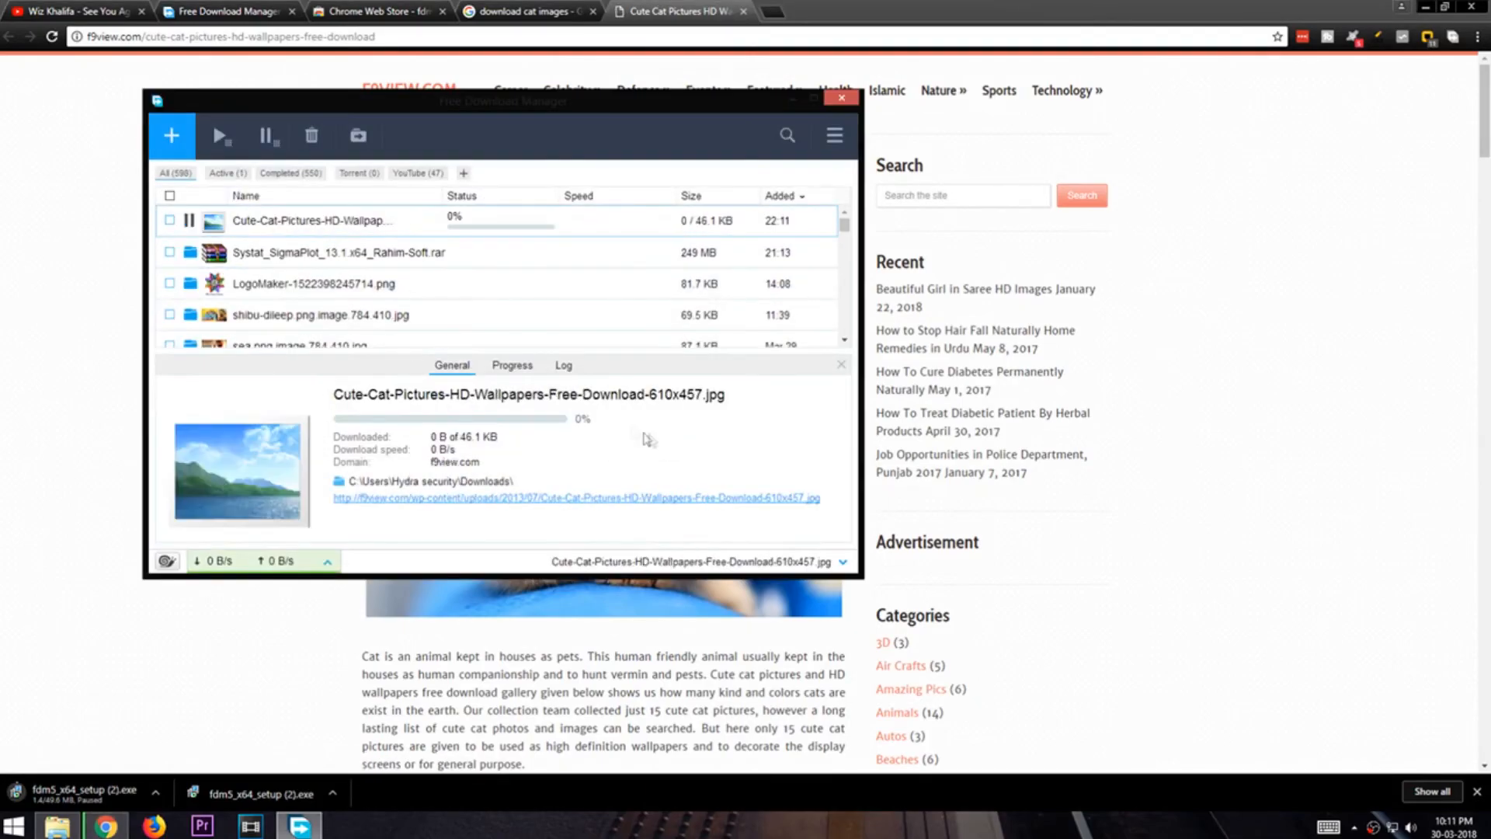